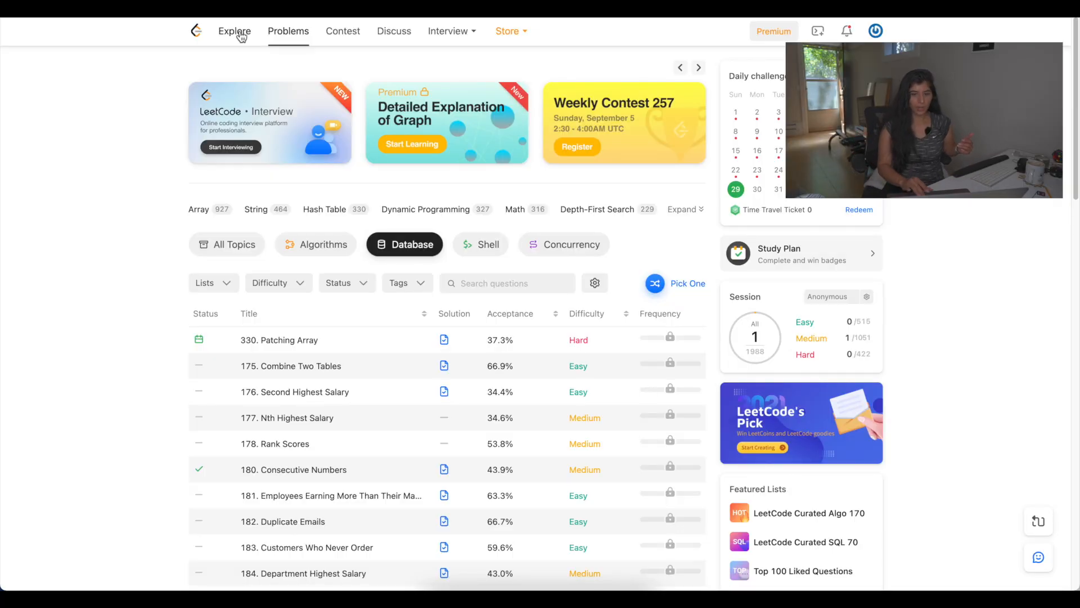
- Filter the LeetCode problem list to show only database problems
left_click(234, 31)
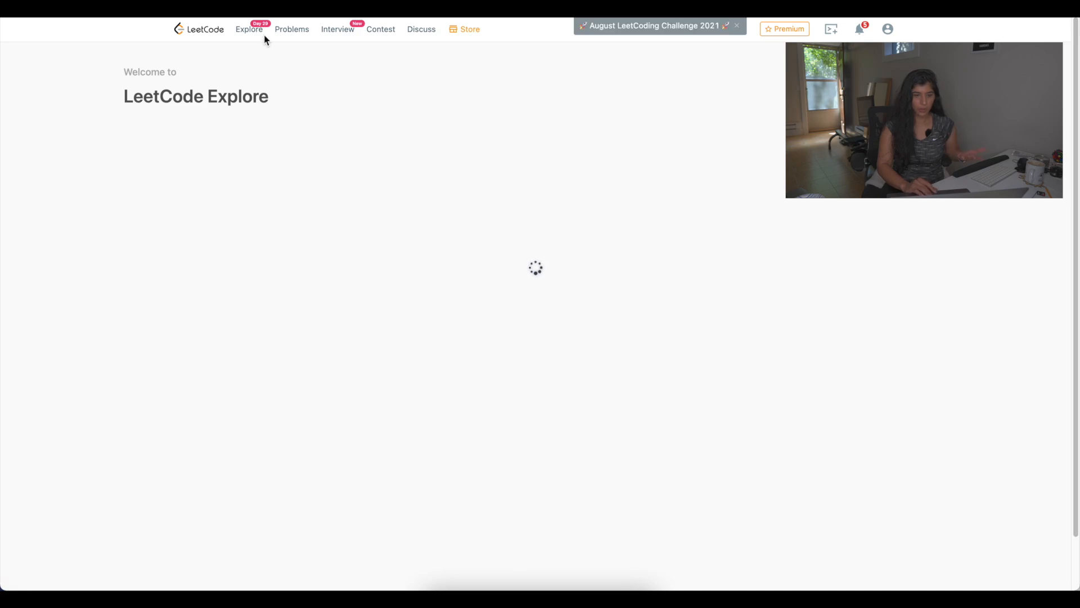
left_click(291, 29)
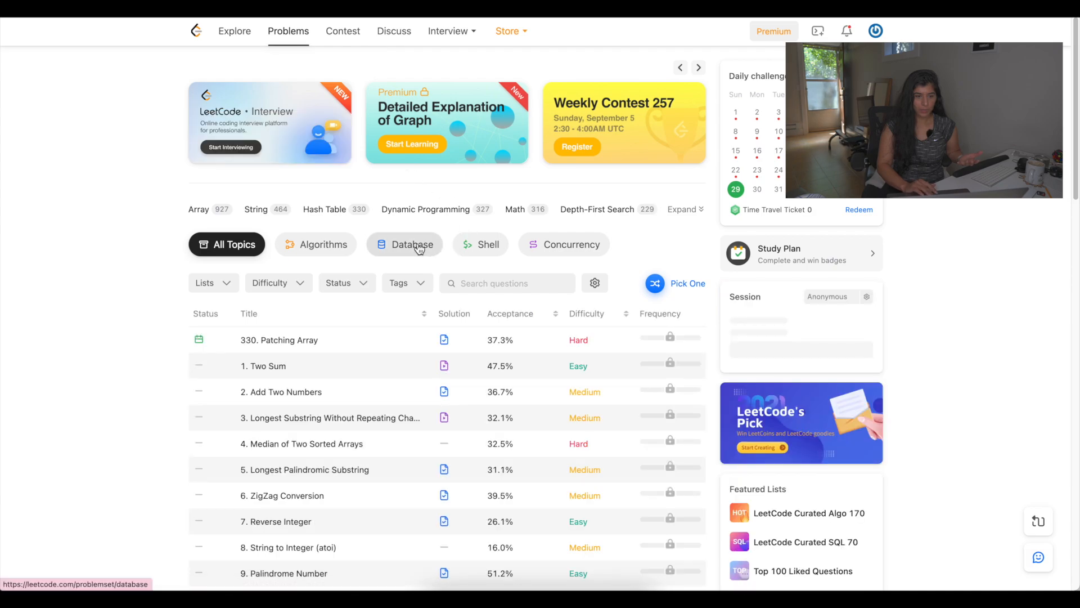
left_click(405, 244)
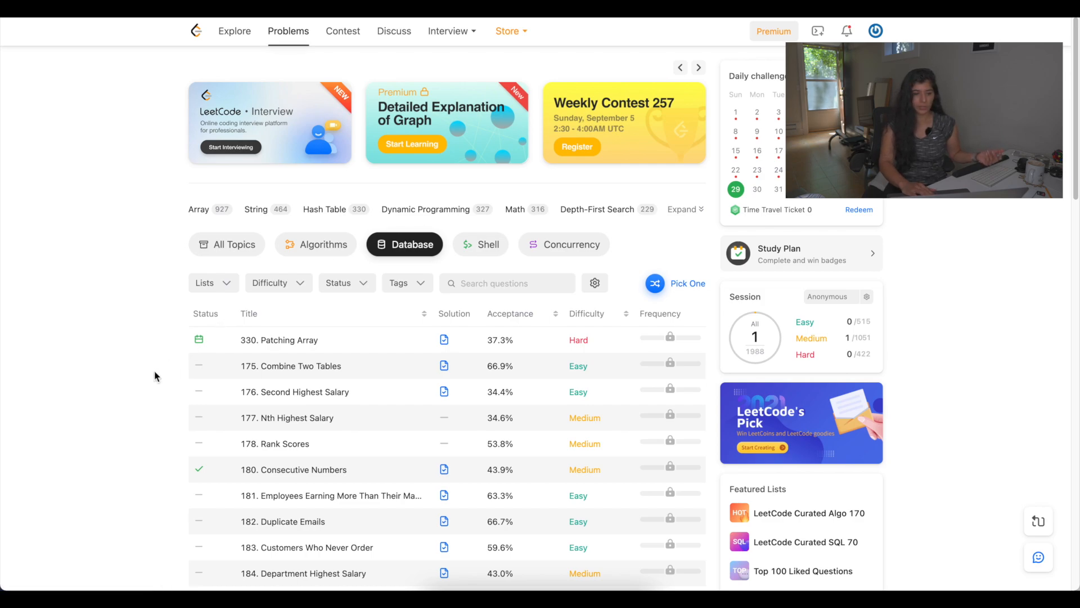
mouse_move(290, 366)
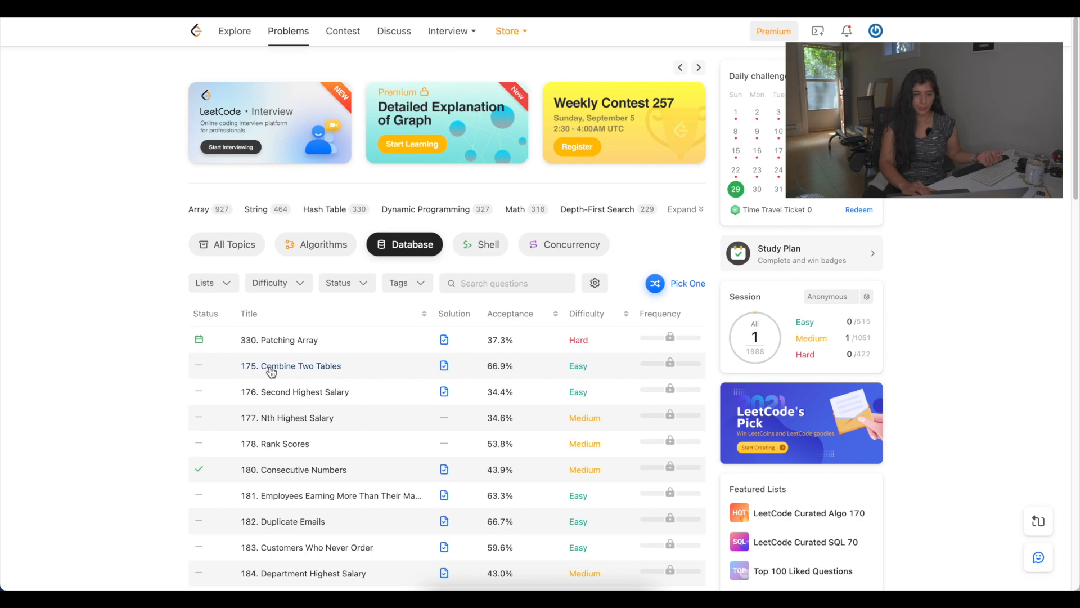
mouse_move(290, 365)
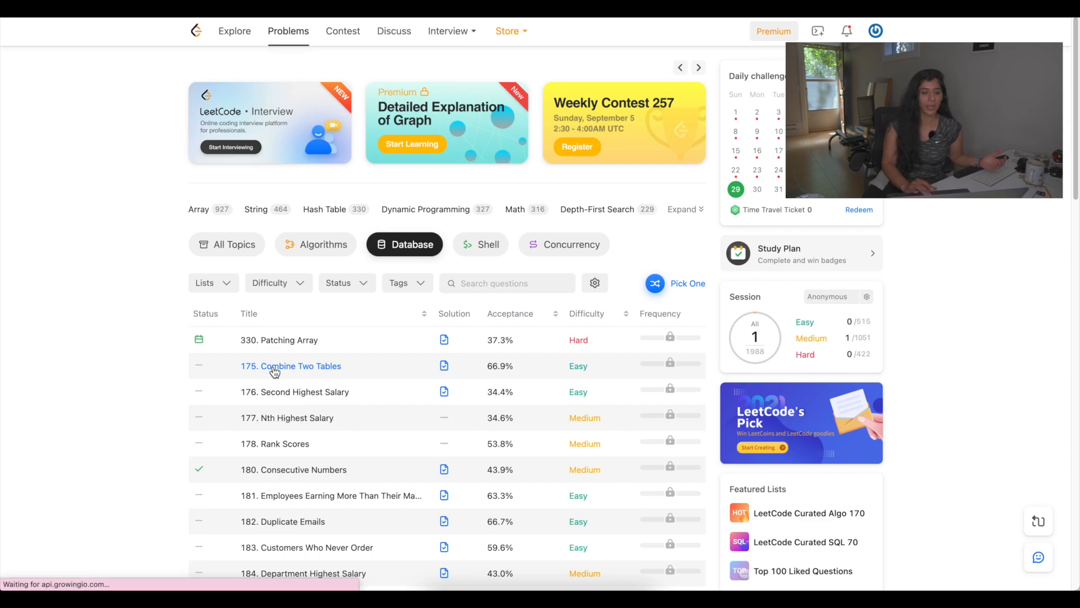
- Load problem 175 'Combine Two Tables' and review its requirement text
left_click(290, 366)
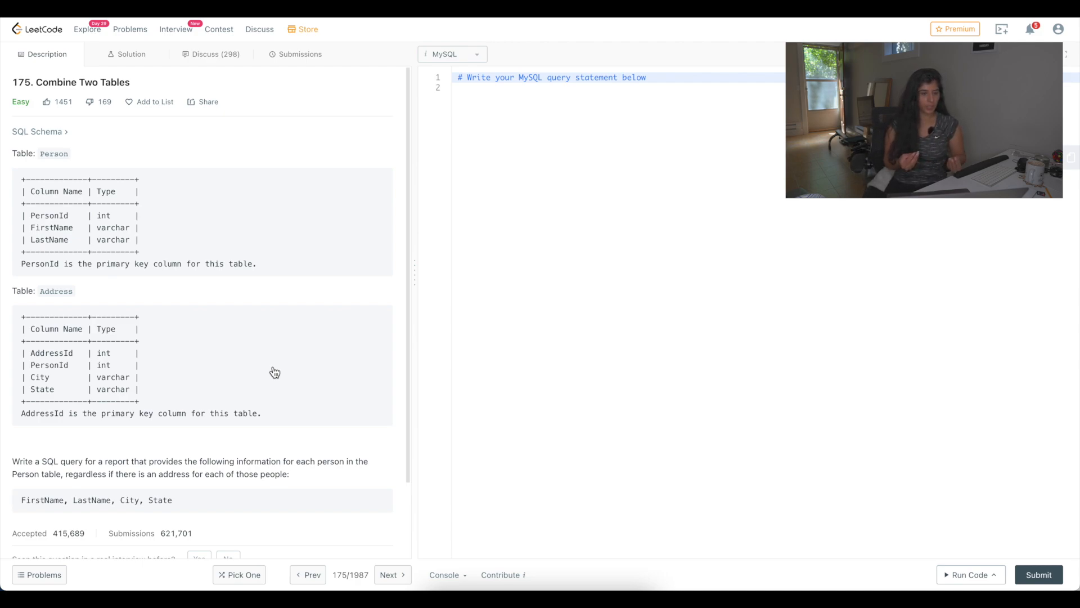
mouse_move(168, 348)
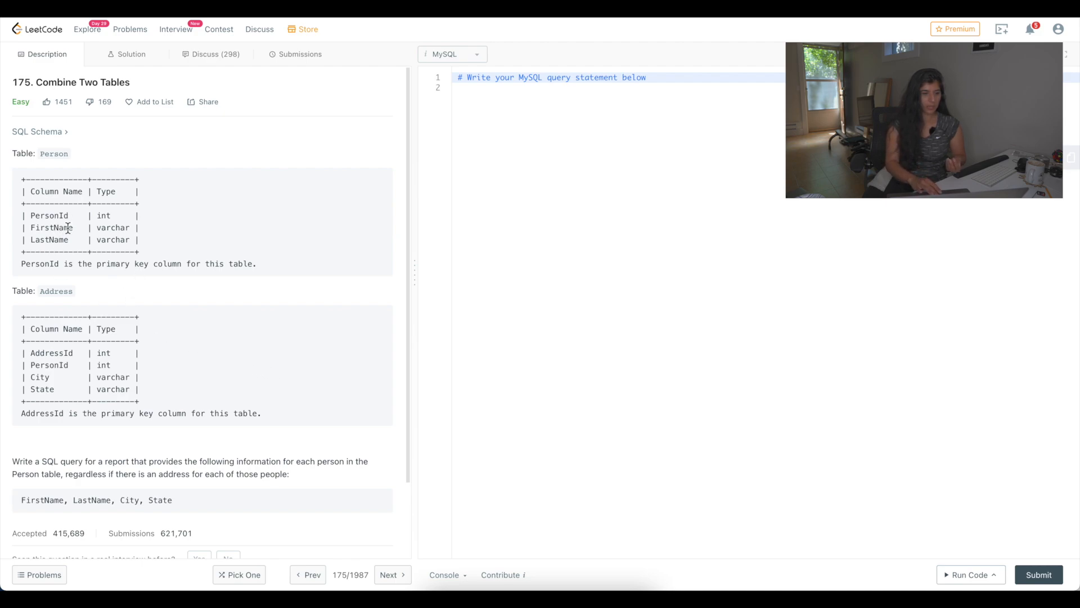
mouse_move(142, 221)
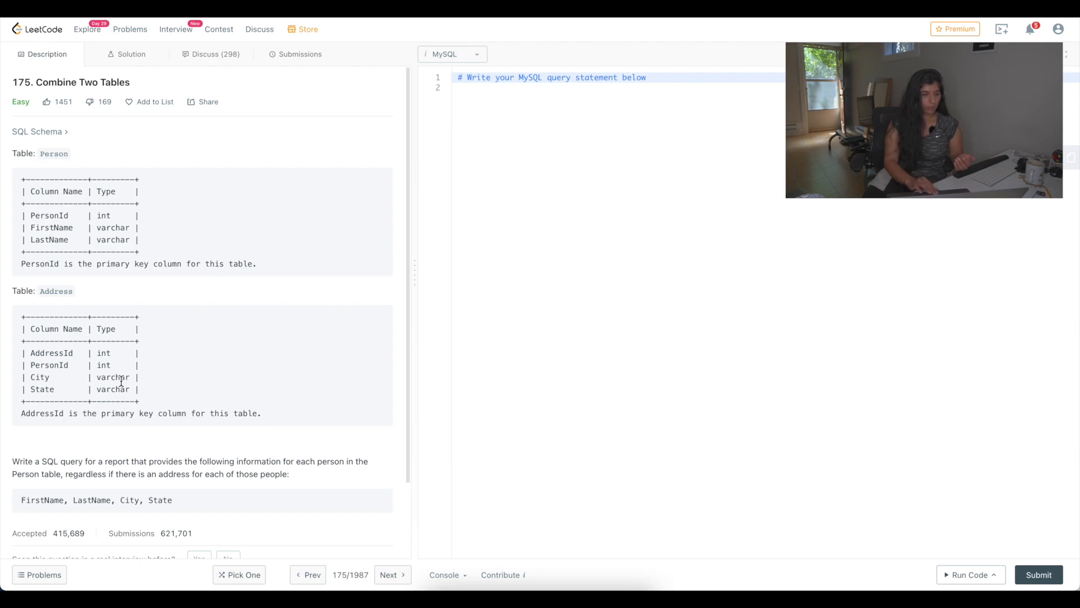
scroll("down", 3)
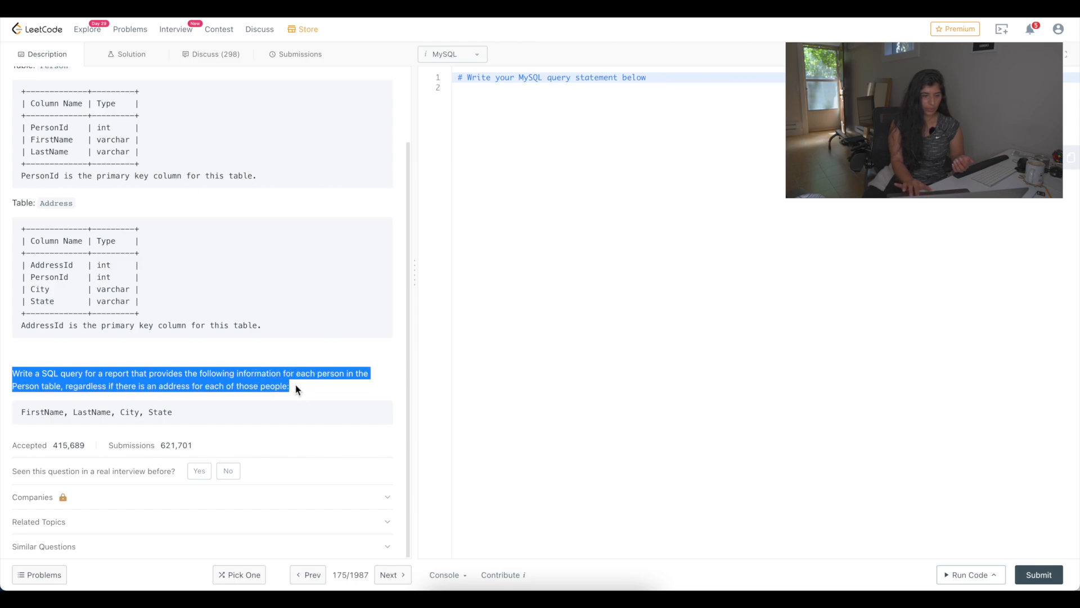
left_click(296, 389)
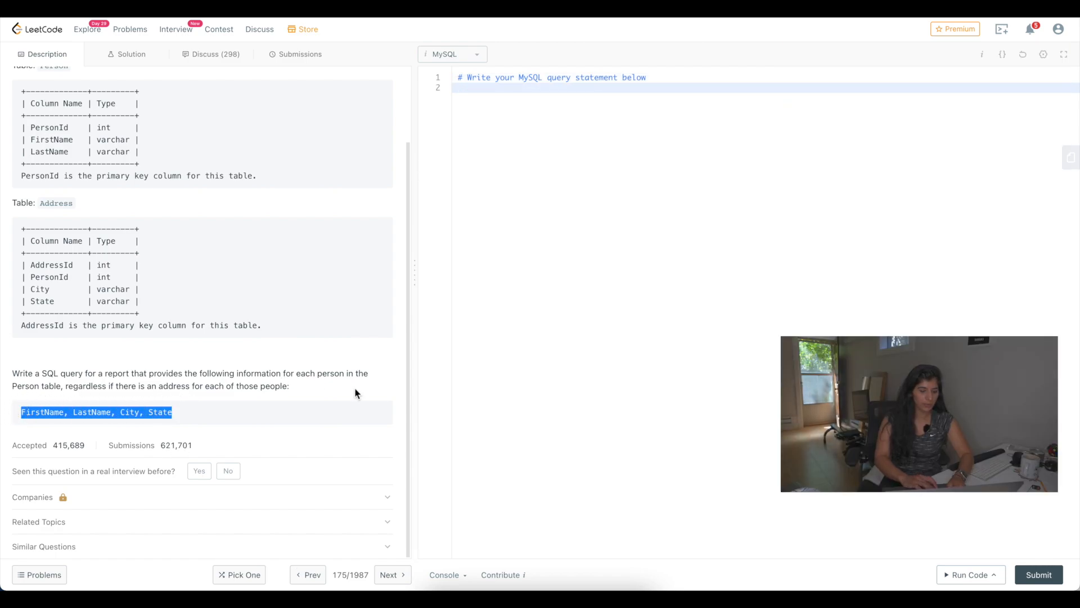
- Write 'SELECT FirstName, LastName, City, State FROM Person p' in the MySQL editor
type("S")
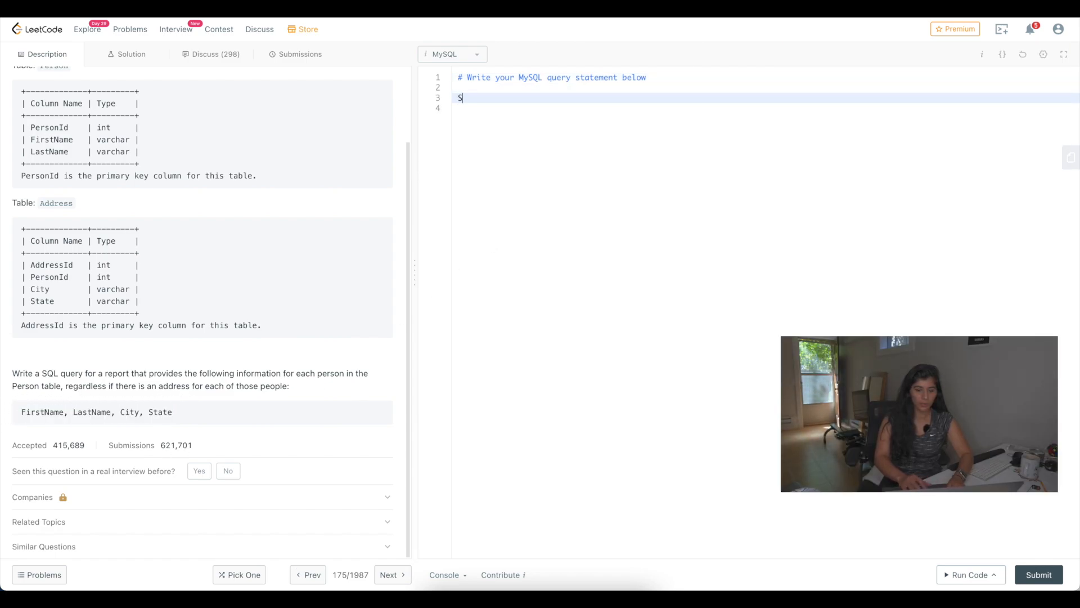
type("ELECT FirstName, LastName, City, State")
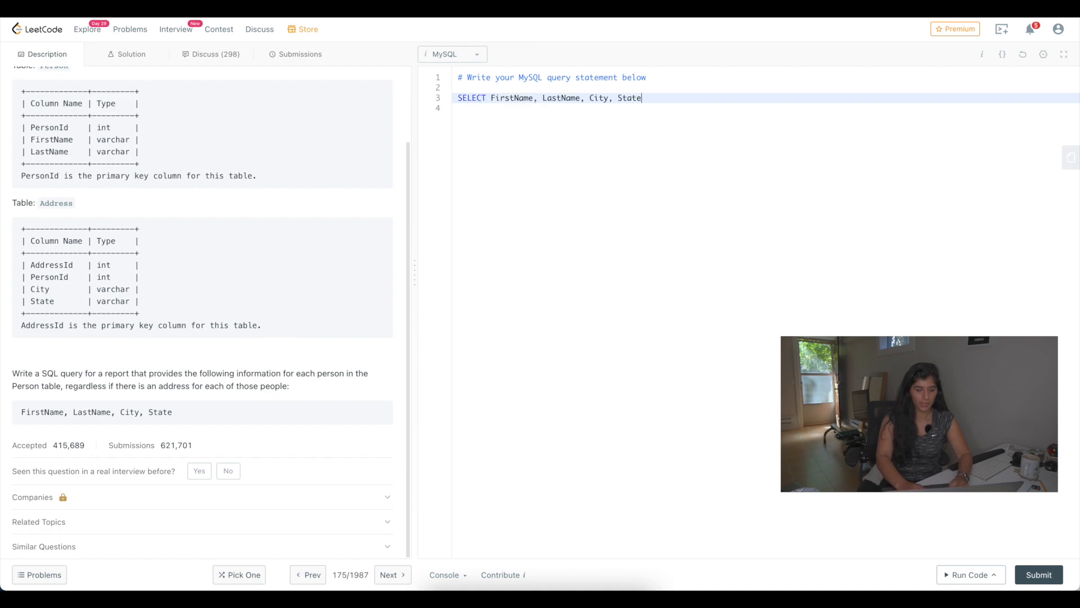
type("F")
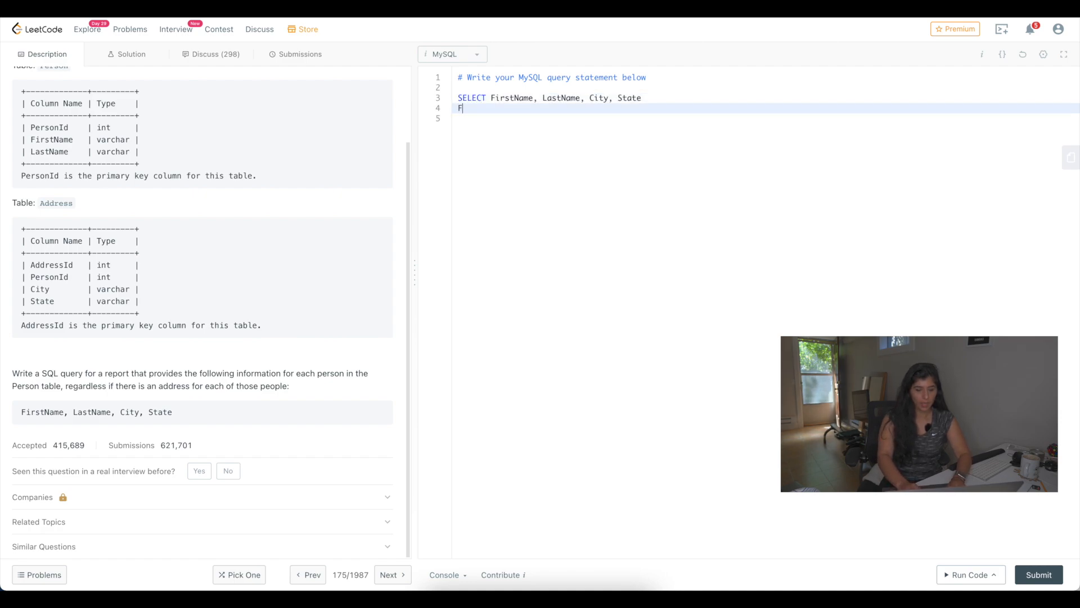
type("ROM")
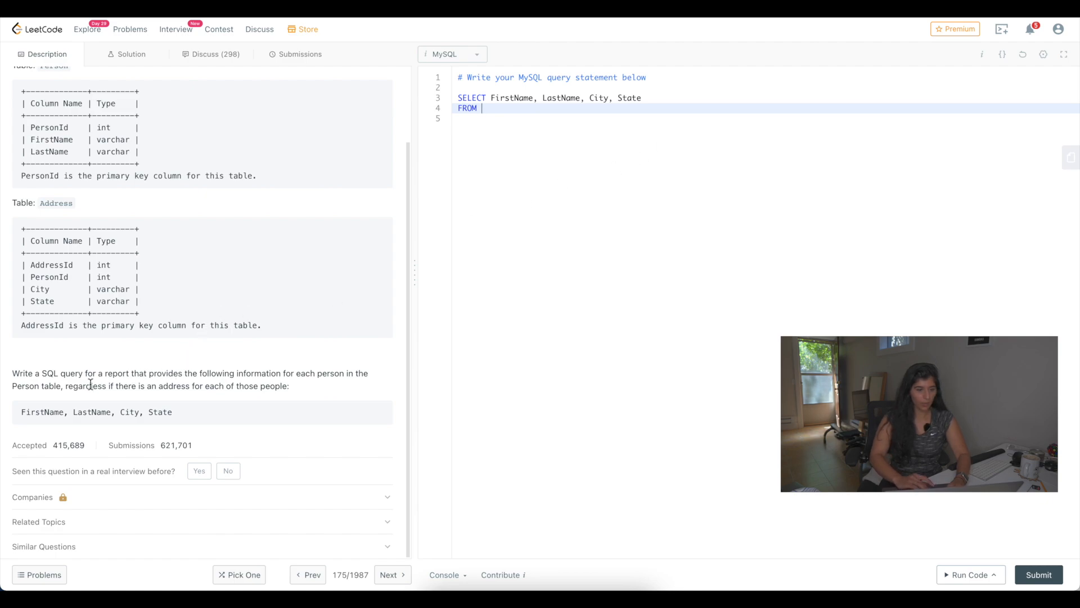
double_click(23, 385)
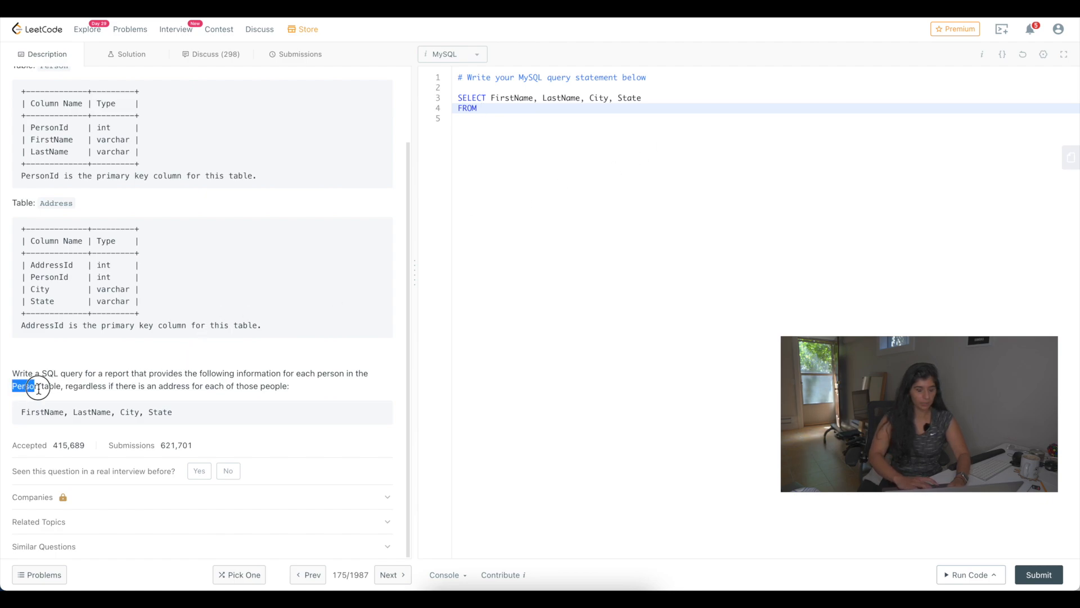
left_click(485, 116)
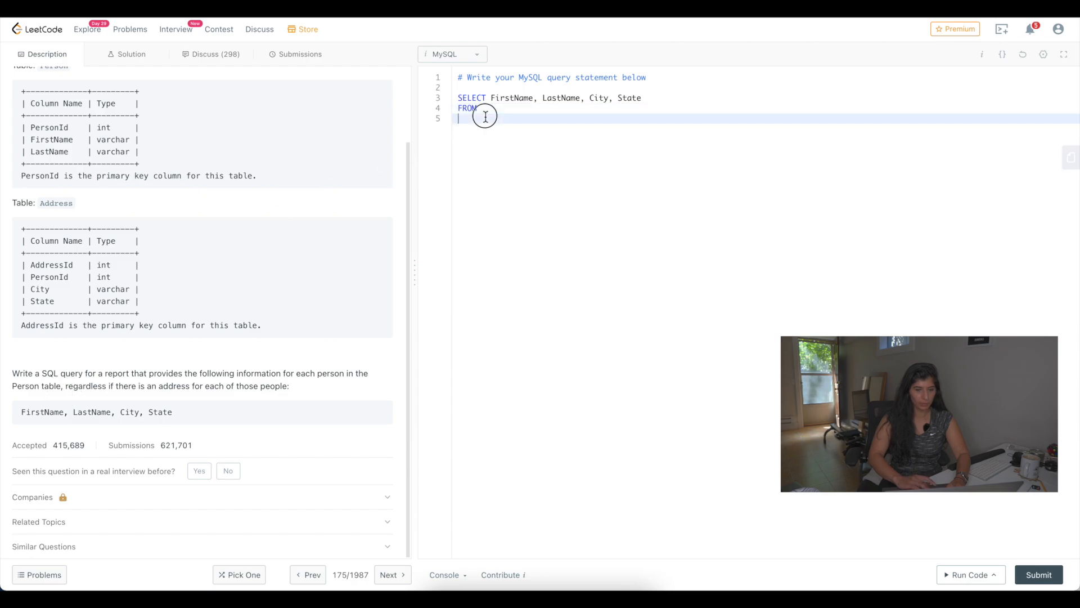
type("P")
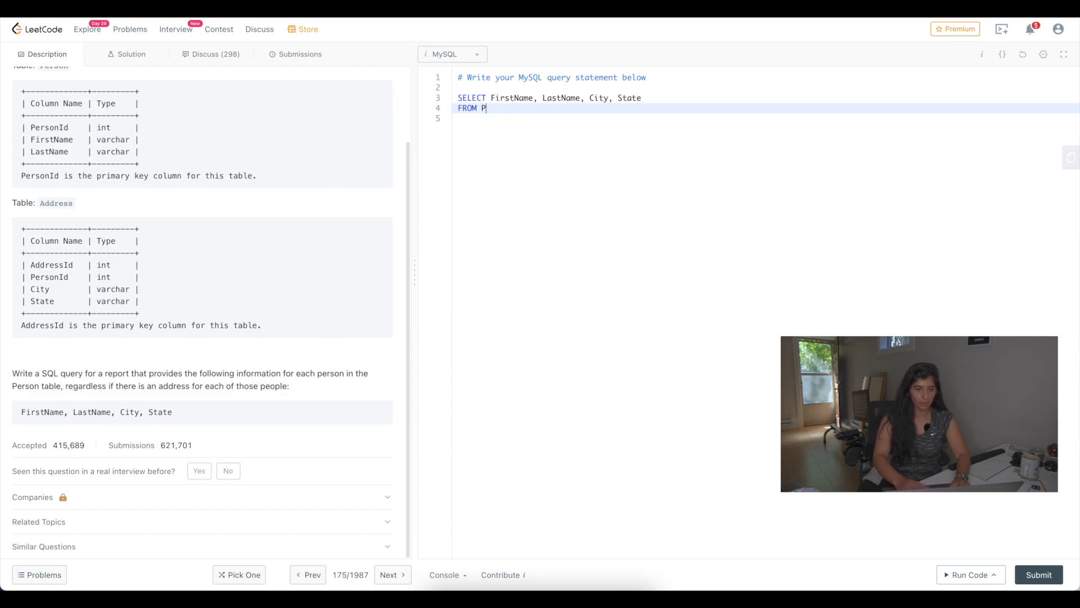
type("erson")
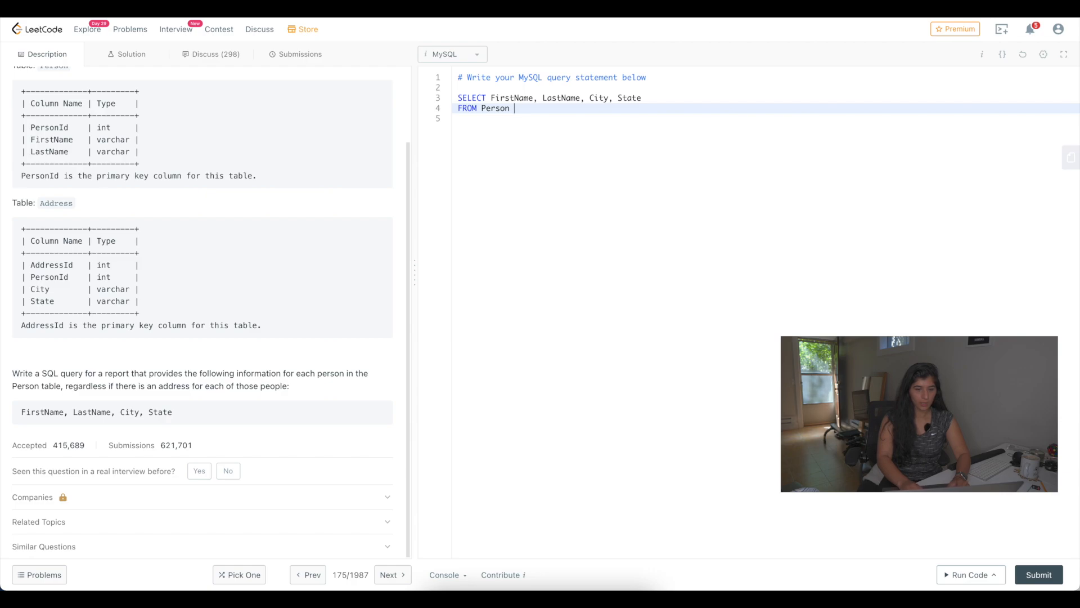
type("p")
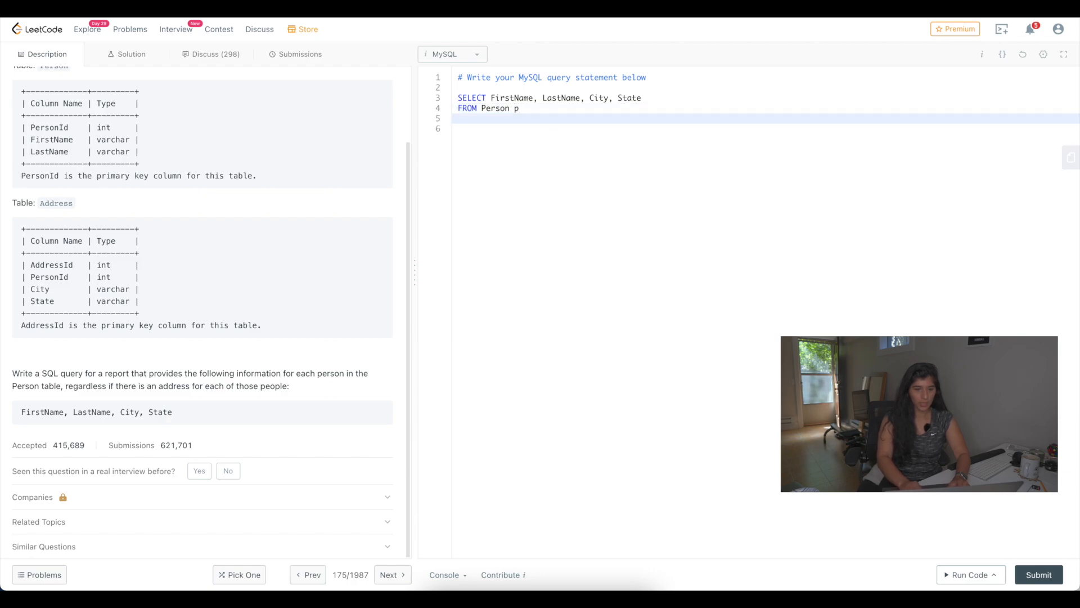
- Add 'LEFT JOIN Address d on p.PersonId = d.PersonId' to match addresses by PersonId
type("LEFT")
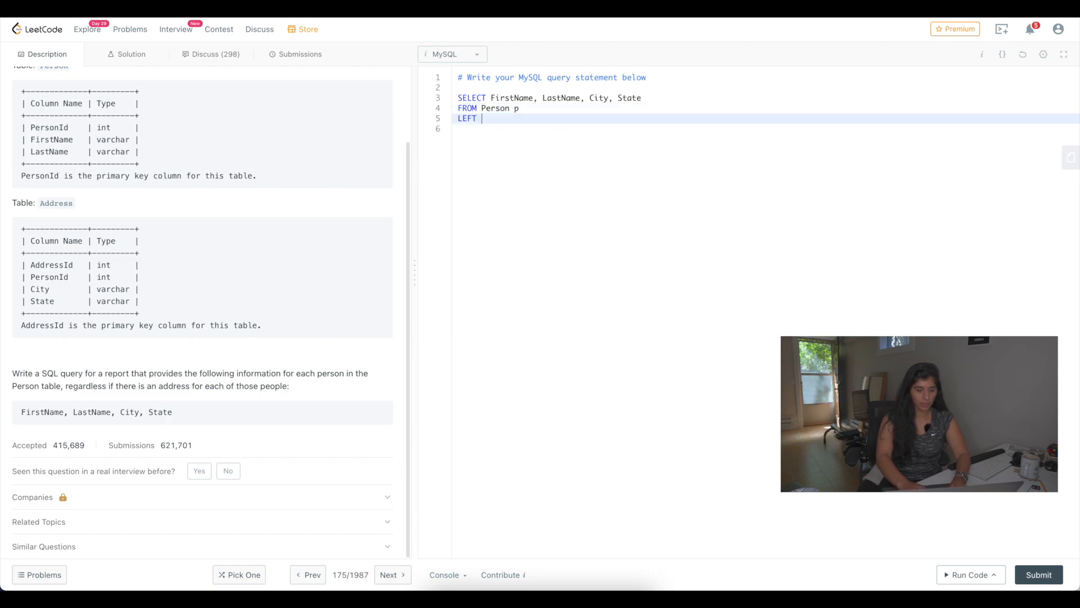
type("JOIN Address d on")
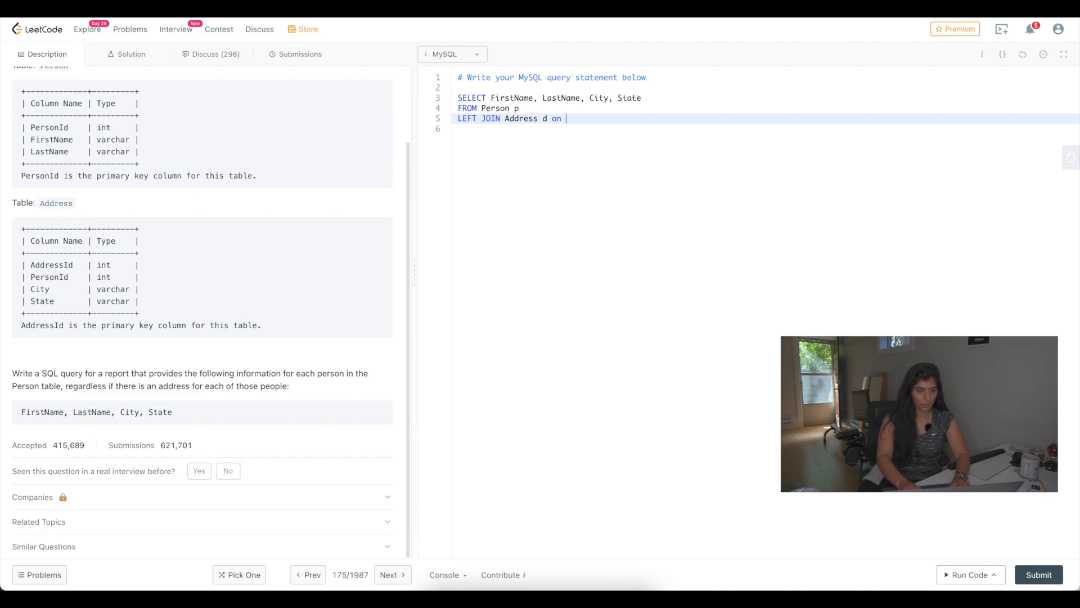
type("p.")
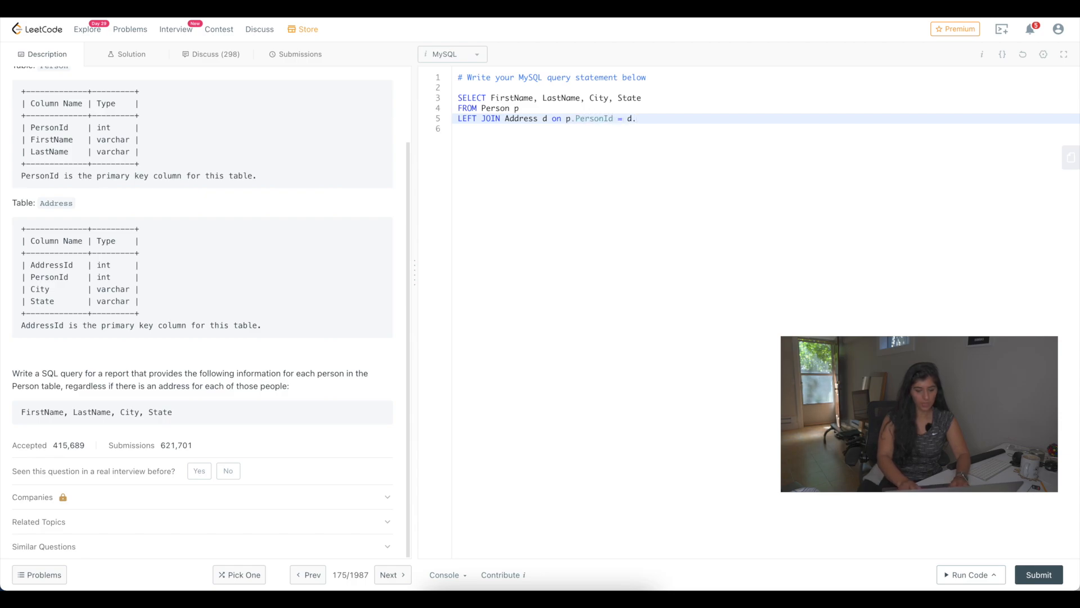
type("Pers")
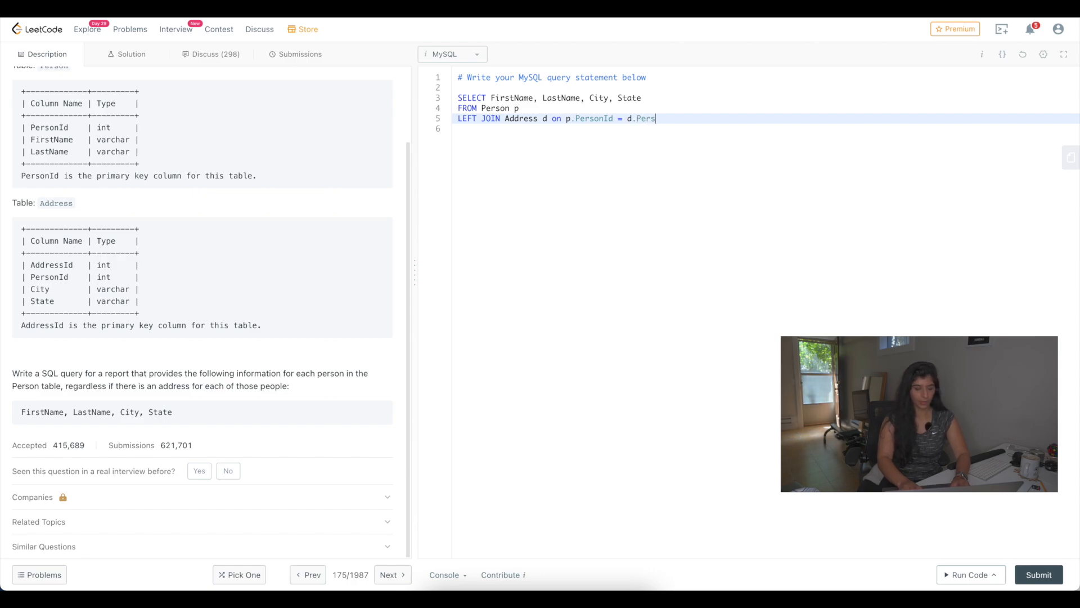
type("onId")
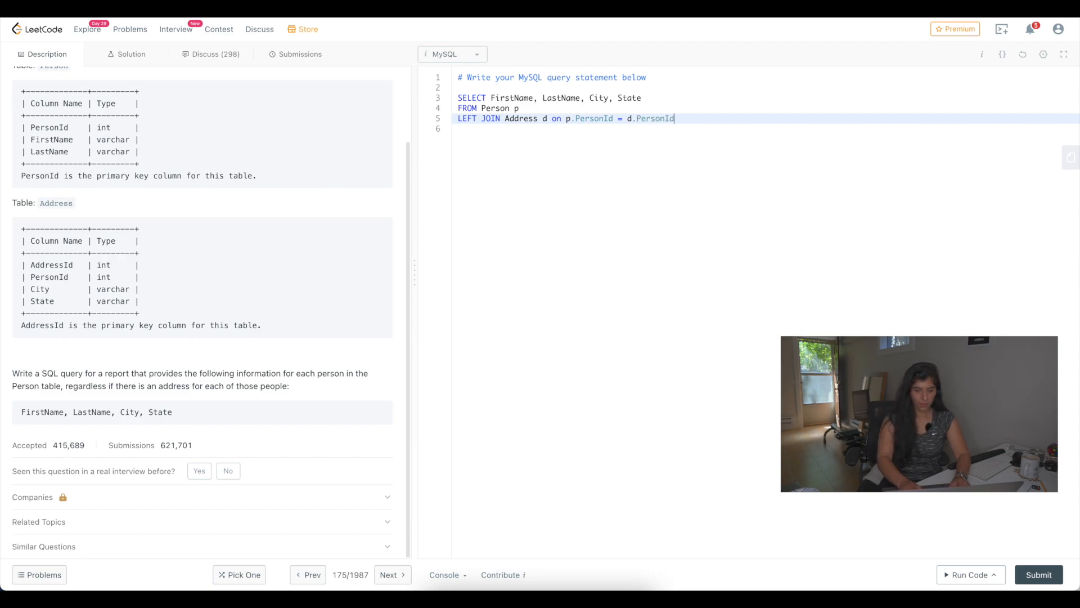
key("enter")
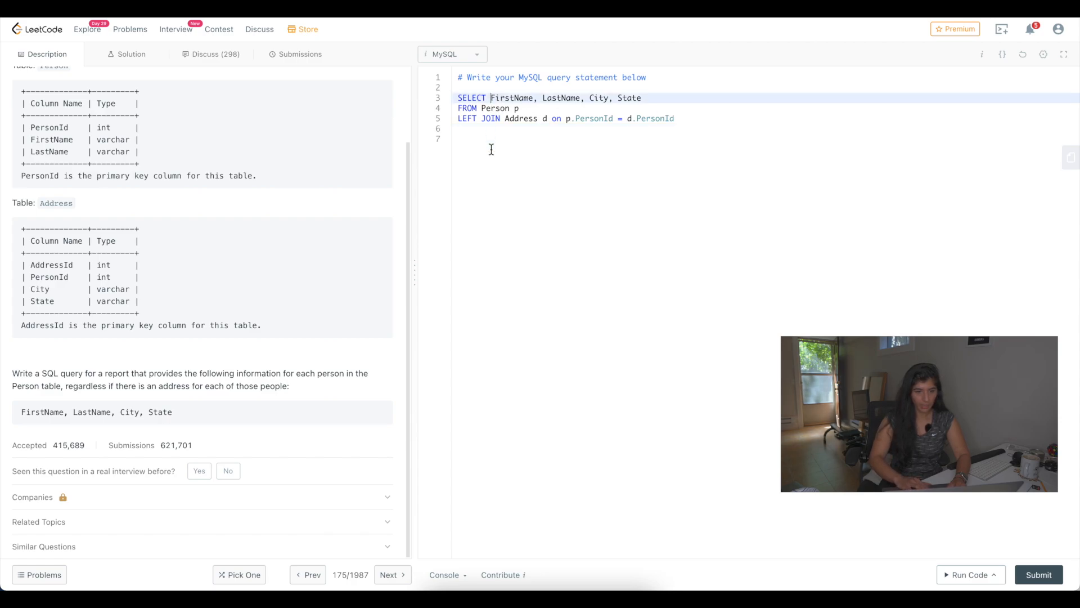
- Qualify the SELECT columns as p.FirstName, p.LastName, d.City, d.State
type("p.")
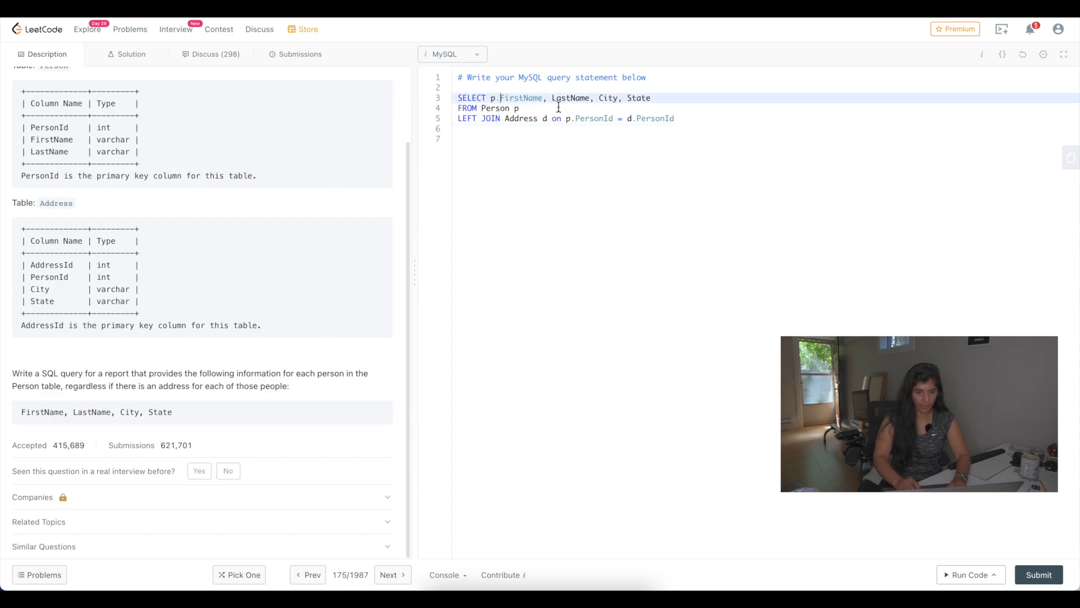
type("p.")
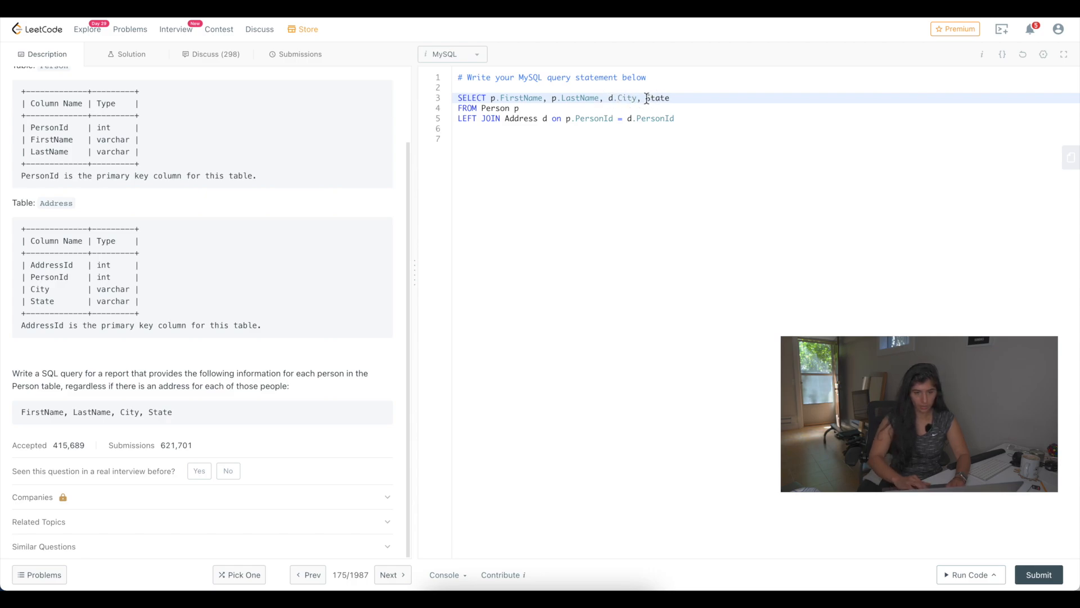
type("d.")
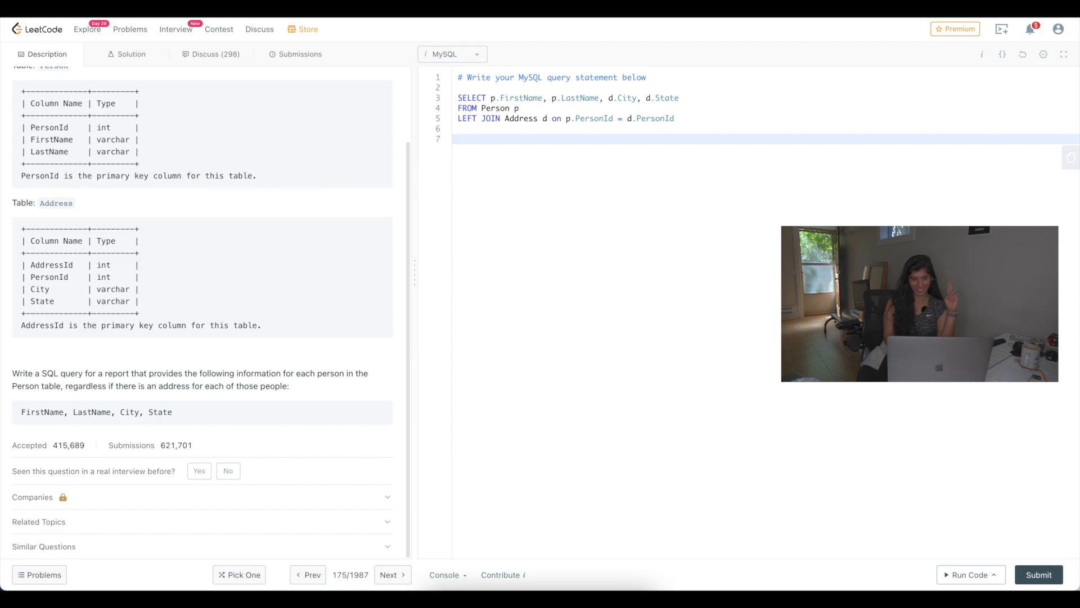
mouse_move(894, 535)
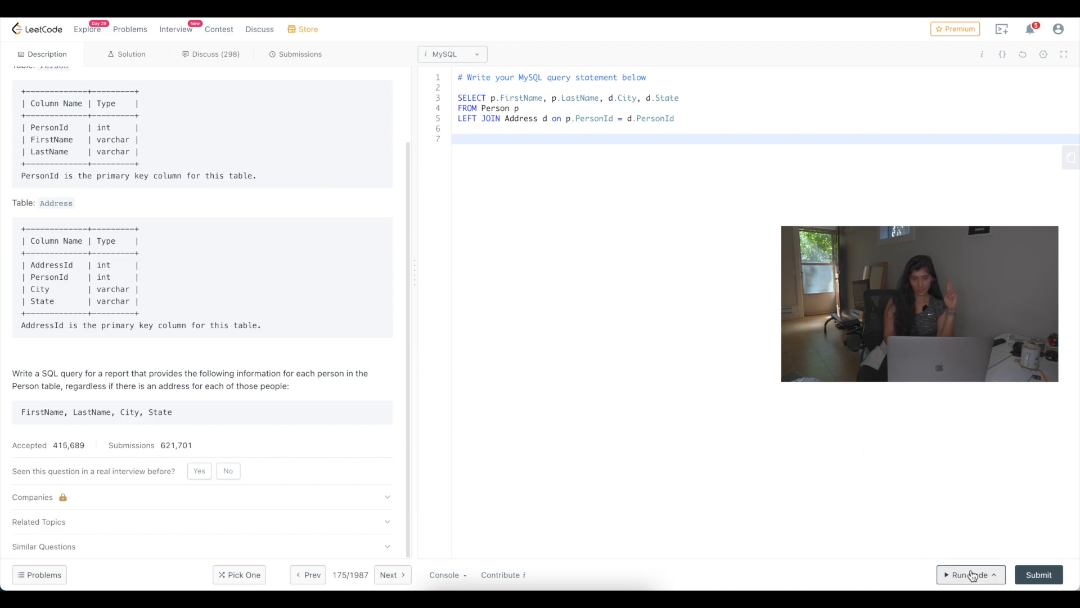
- Run the query on the example testcase and confirm the Accepted output matches the expected Allen Wang row
left_click(970, 573)
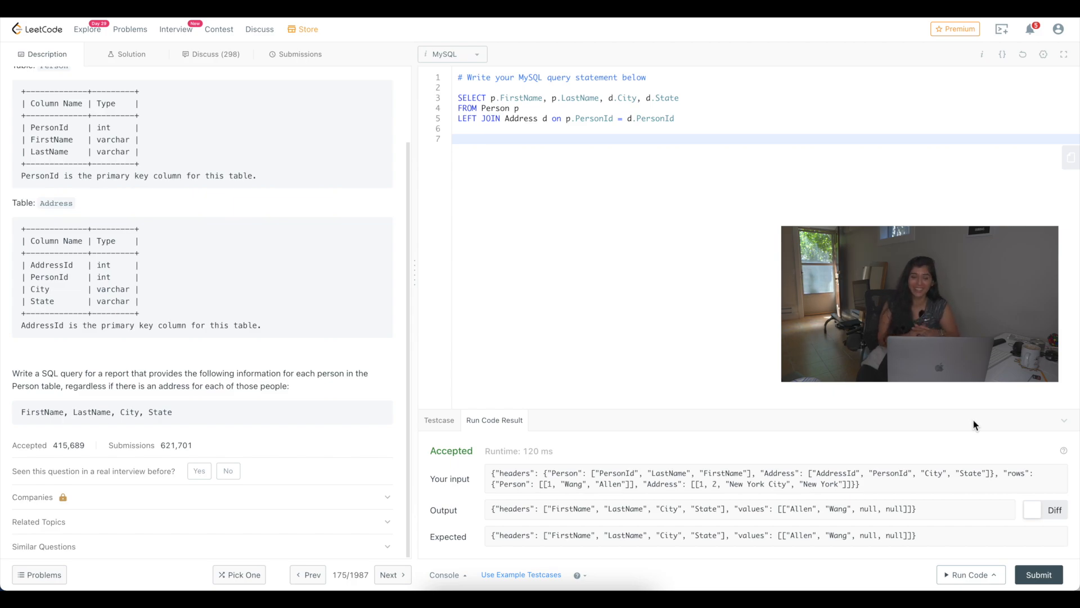
mouse_move(676, 525)
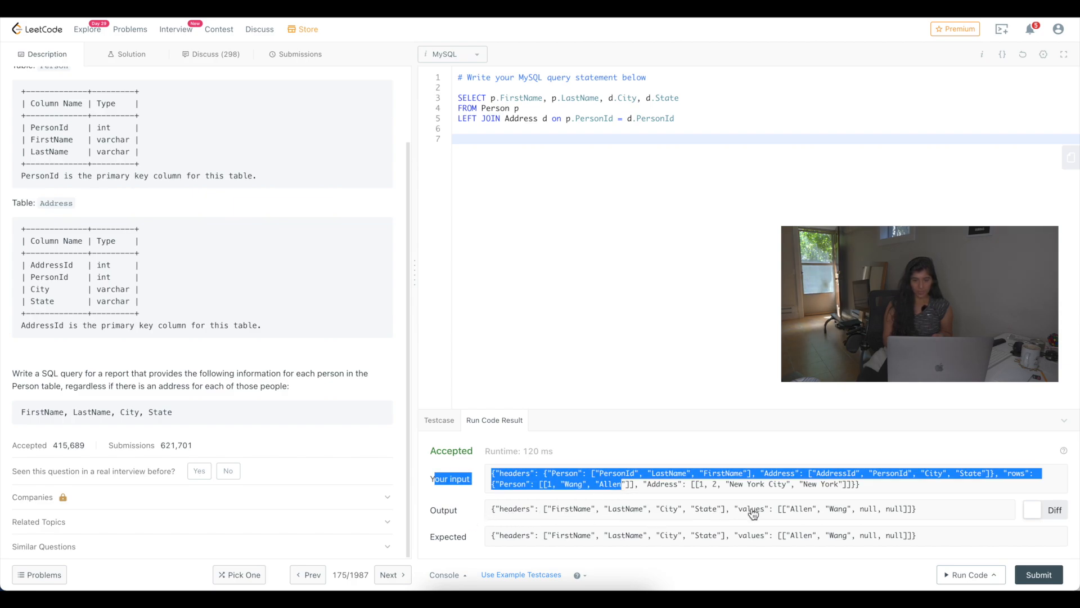
mouse_move(899, 518)
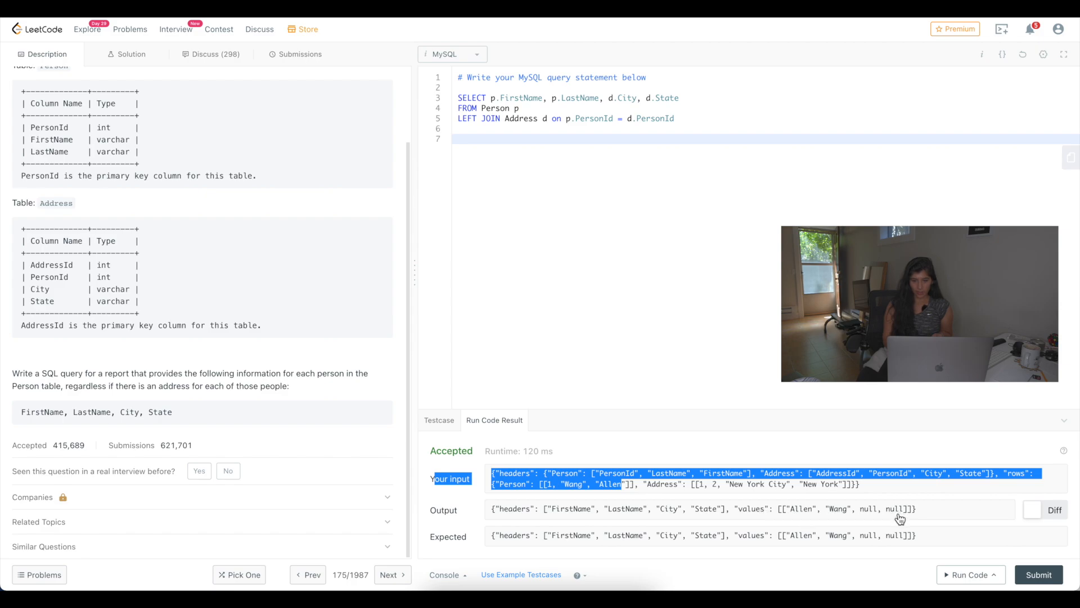
mouse_move(467, 511)
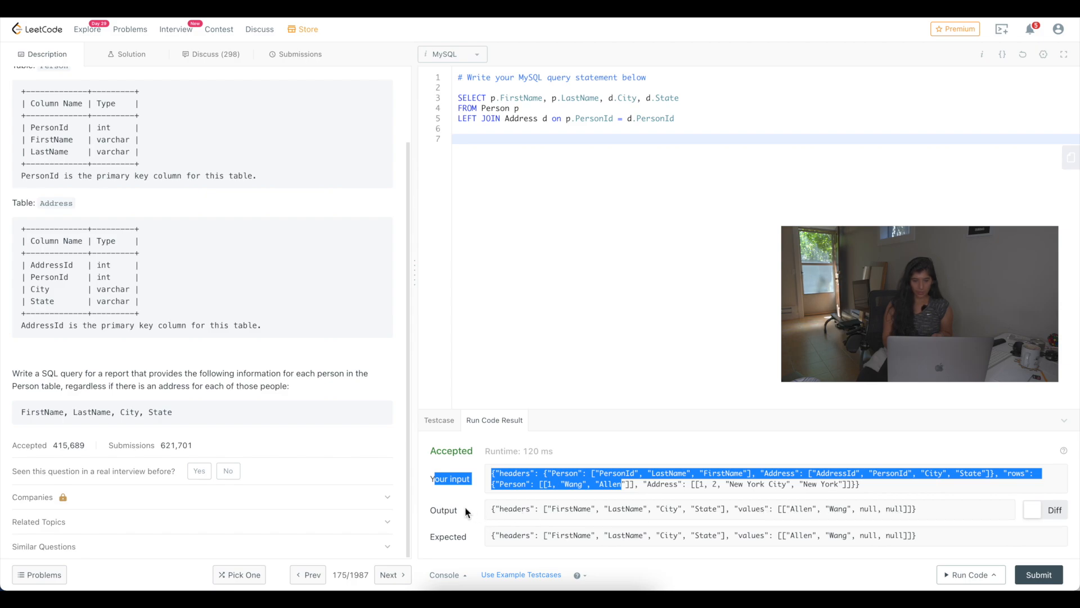
mouse_move(471, 537)
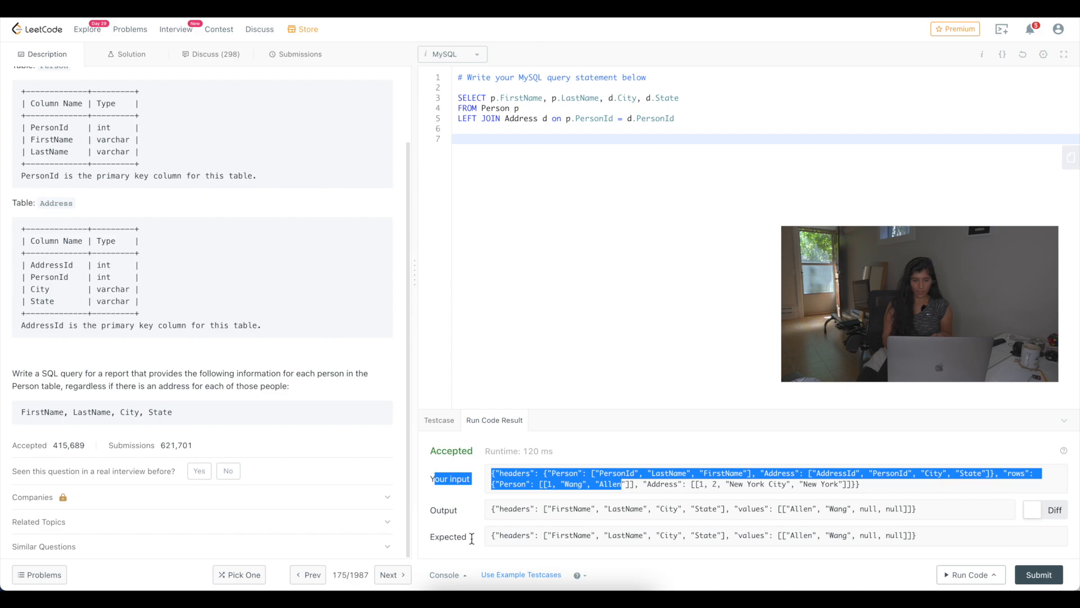
mouse_move(707, 516)
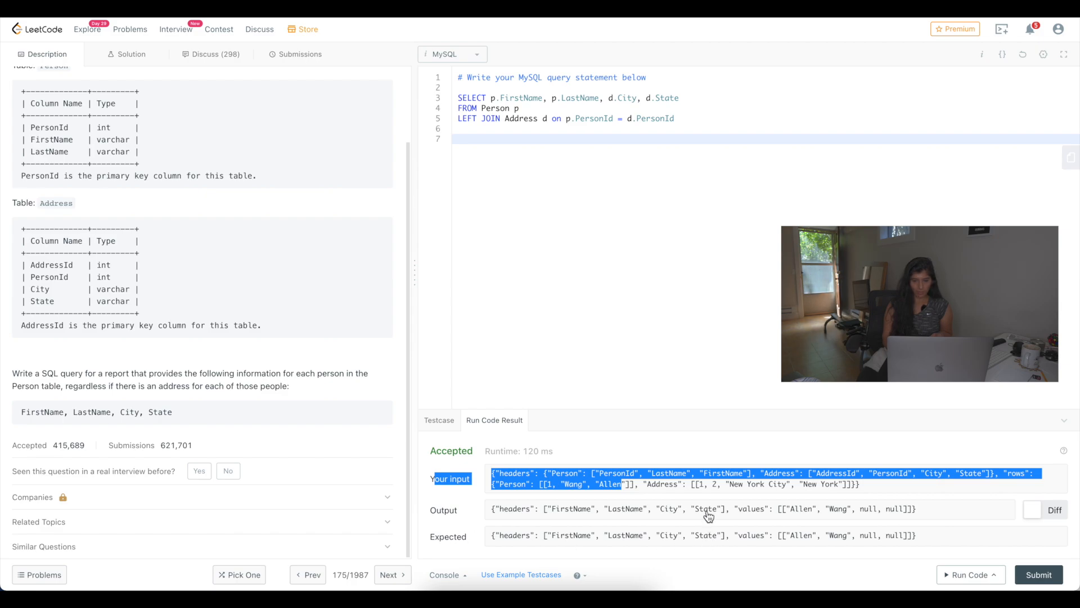
mouse_move(929, 521)
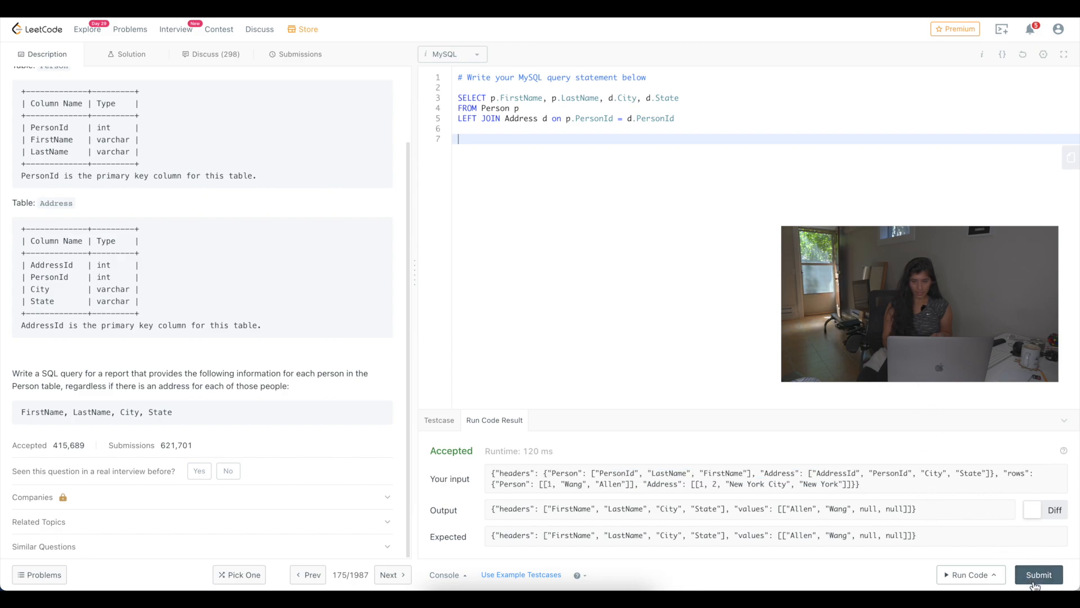
- Submit the solution and get Accepted, 354 ms, faster than 32.10% of MySQL submissions
left_click(1038, 575)
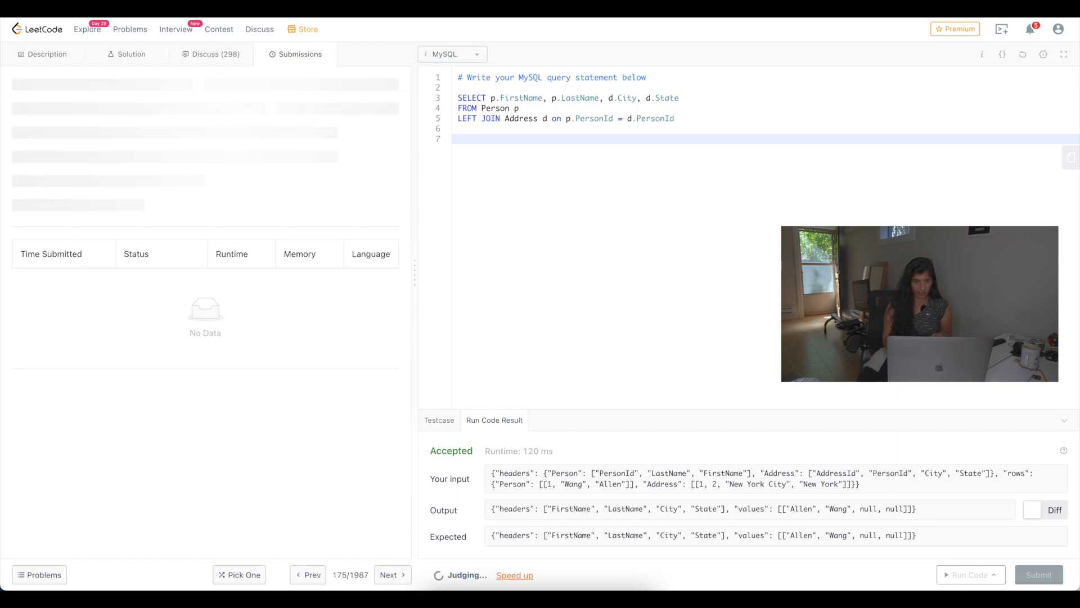
left_click(1038, 574)
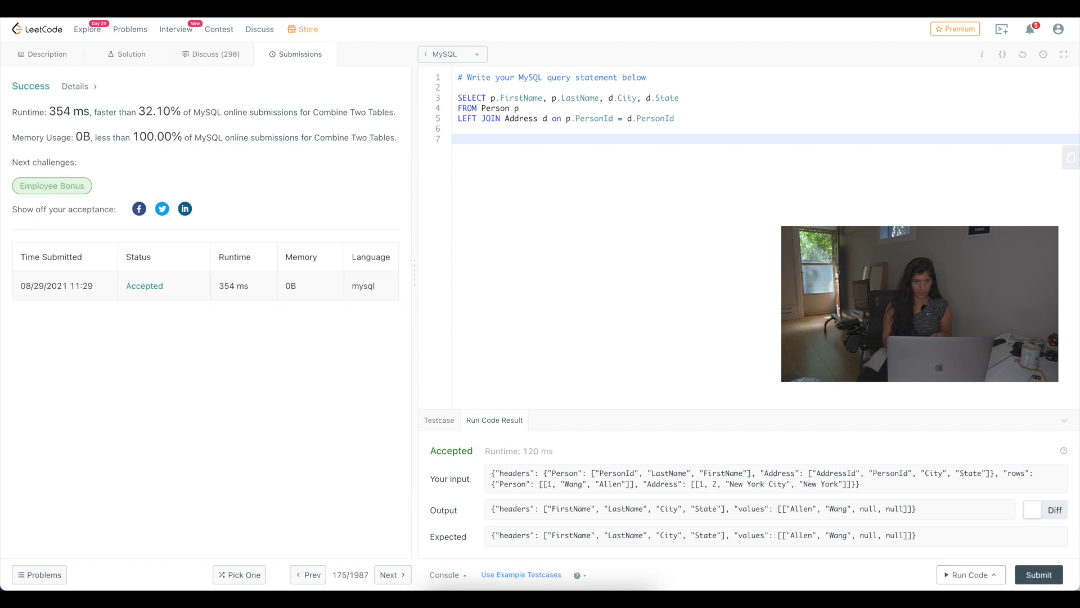
mouse_move(315, 275)
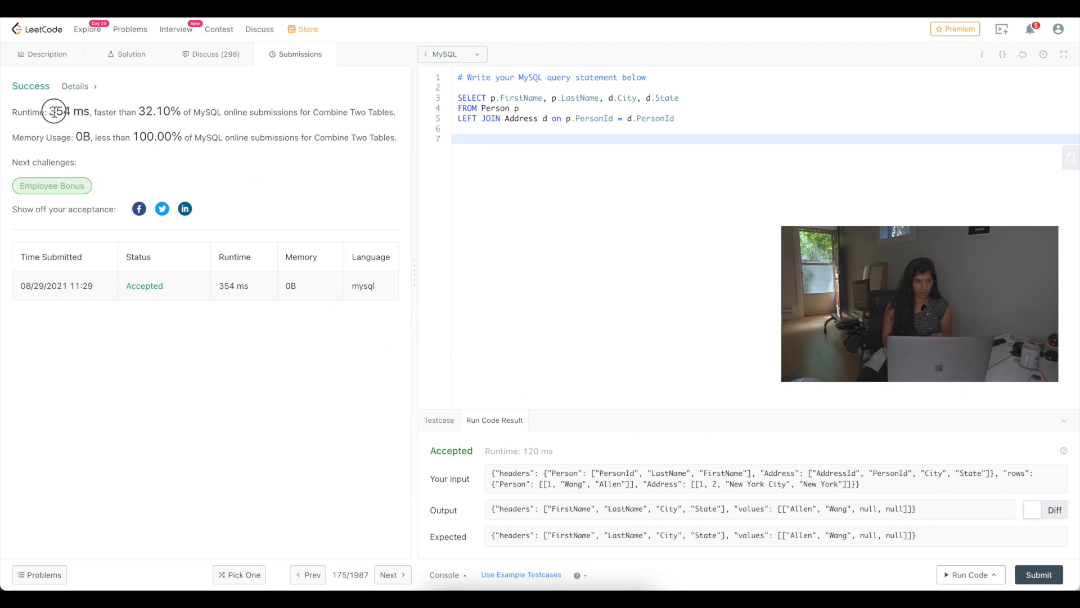
double_click(65, 111)
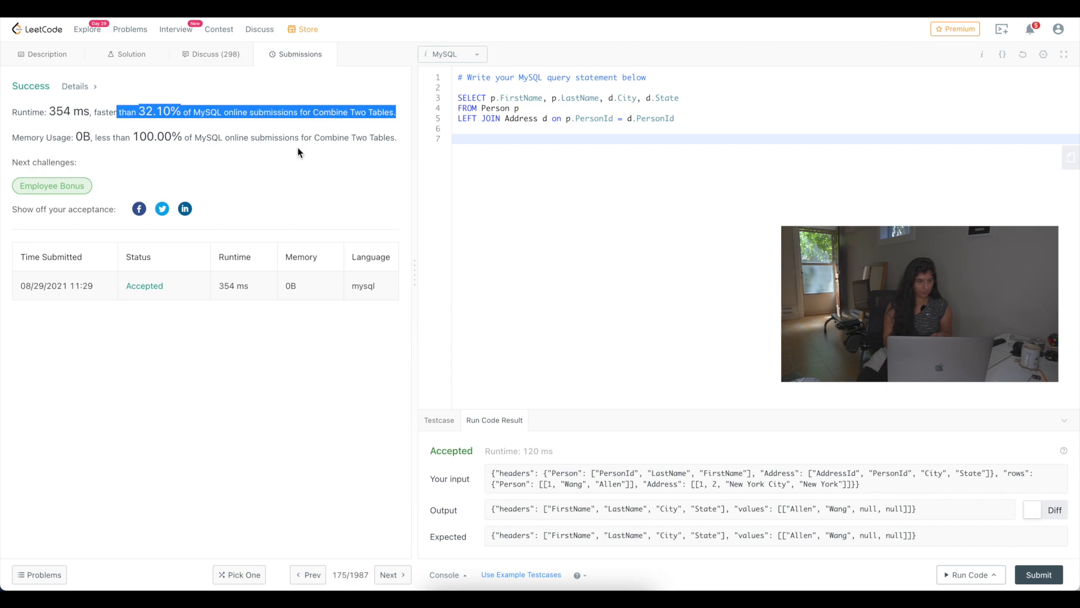
mouse_move(259, 180)
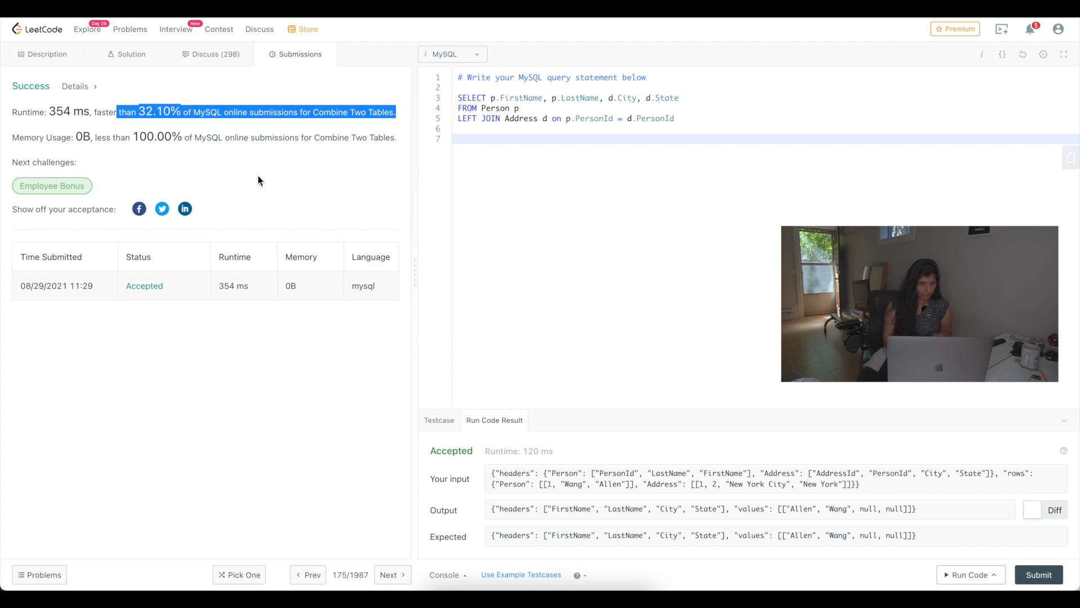